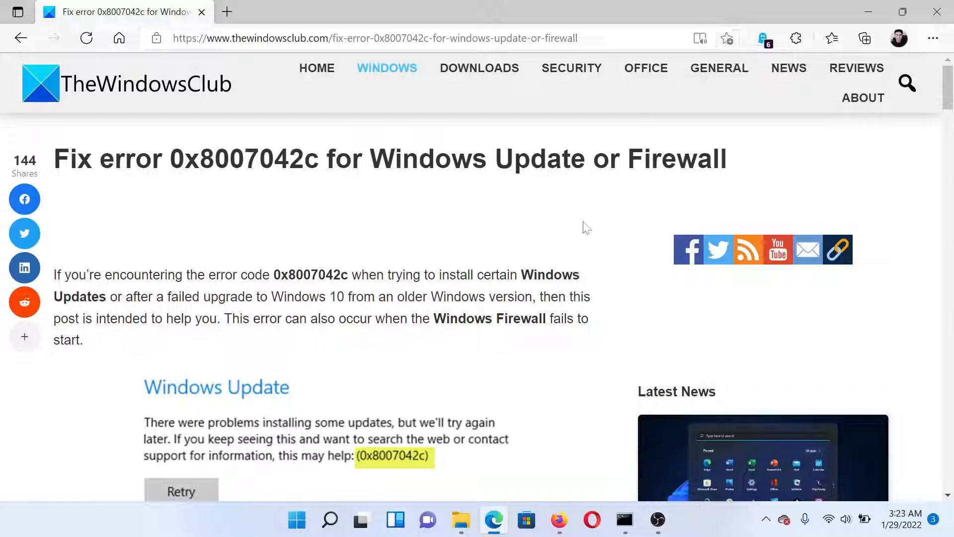
# Step: Scroll the TheWindowsClub 0x8007042c guide down to the sc config and net stop/start command block
pyautogui.scroll(-3)
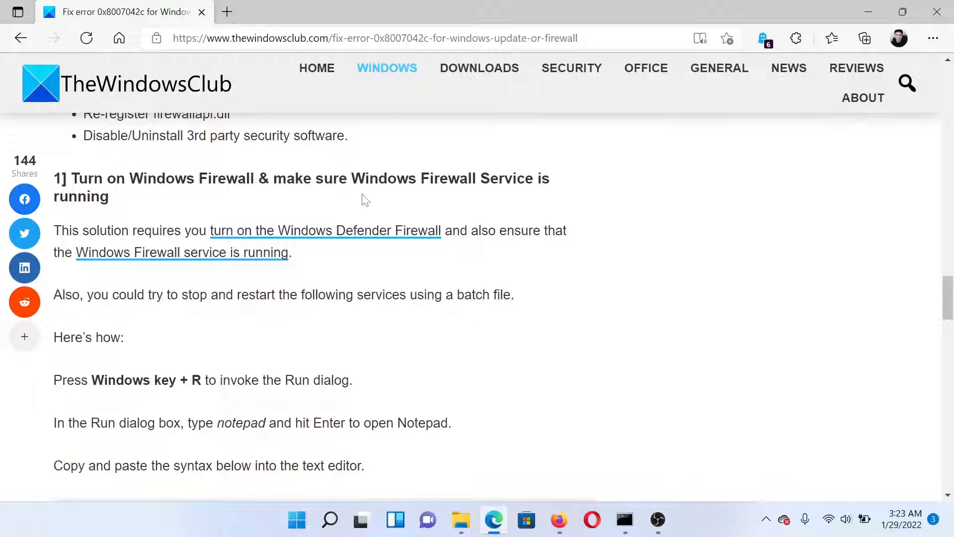
pyautogui.scroll(-3)
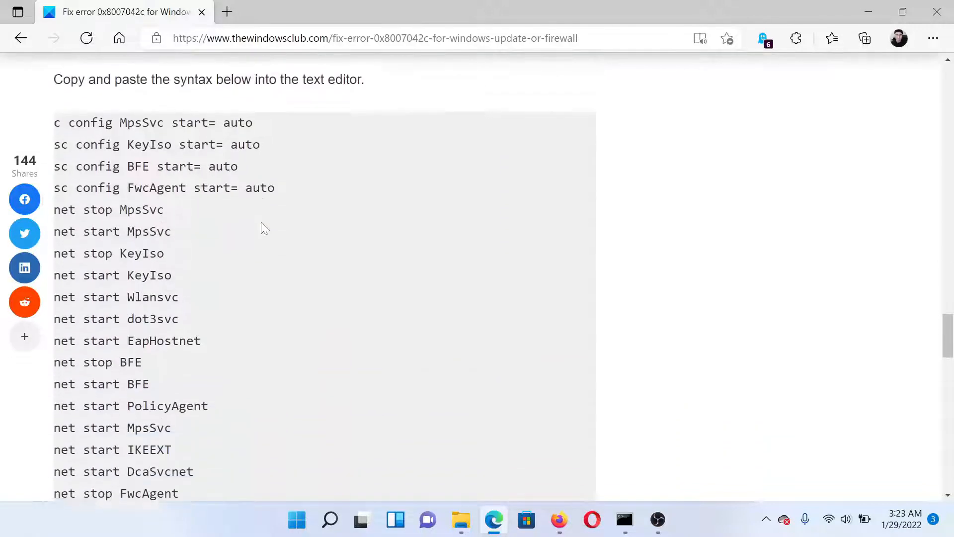
# Step: Select the service stop/start command block and search Start for 'command Prompt'
pyautogui.moveTo(54, 122); pyautogui.dragTo(172, 215)
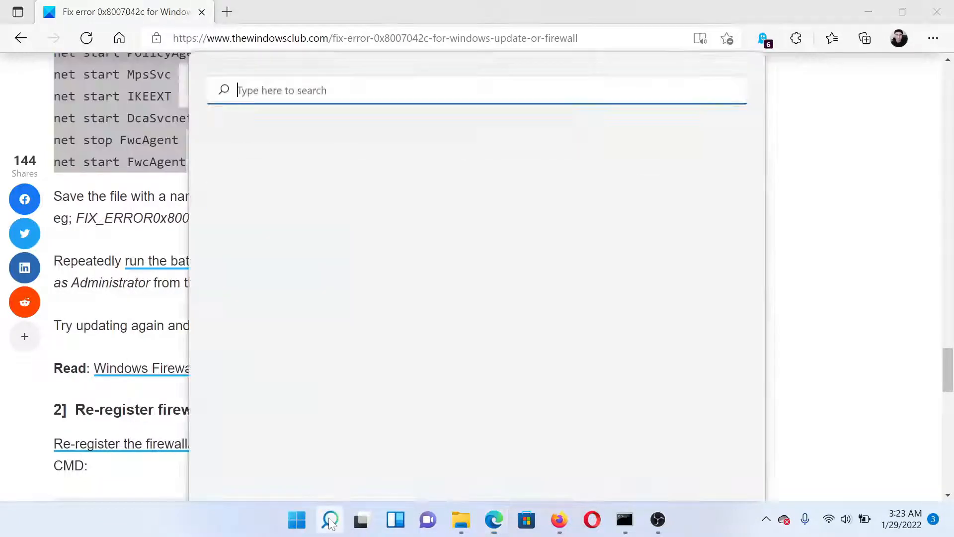
pyautogui.write('command Prompt')
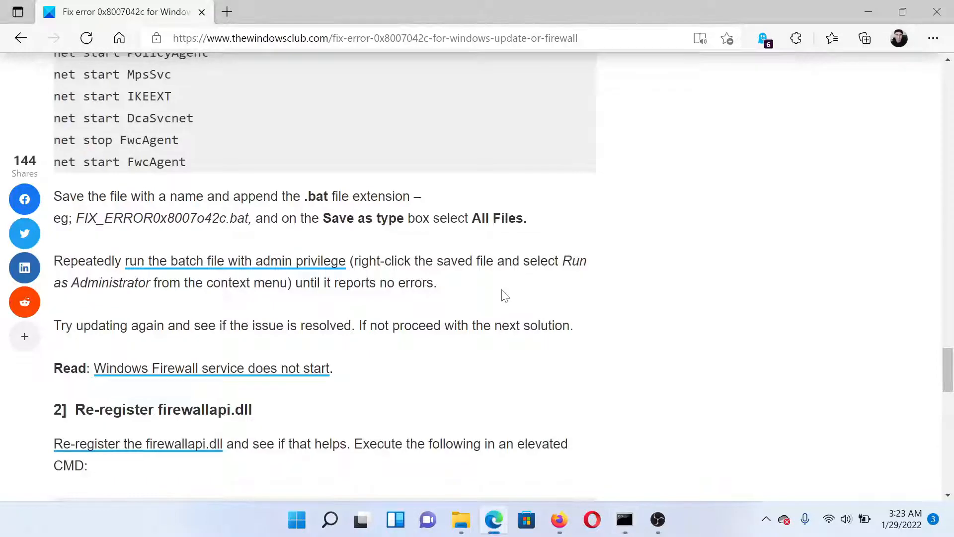
# Step: Copy the regsvr32 firewallapi.dll line, run it in the admin Command Prompt and dismiss the success message
pyautogui.scroll(-3)
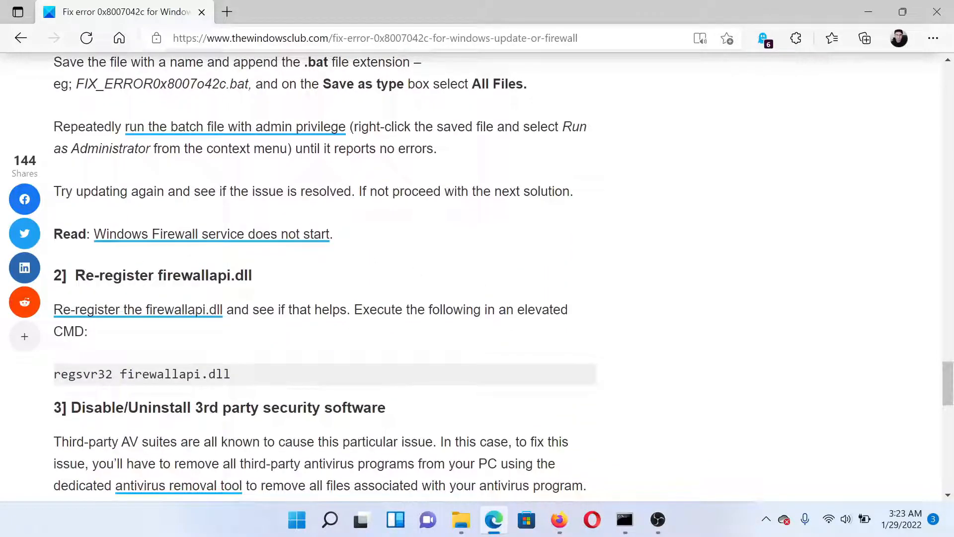
pyautogui.rightClick(141, 374)
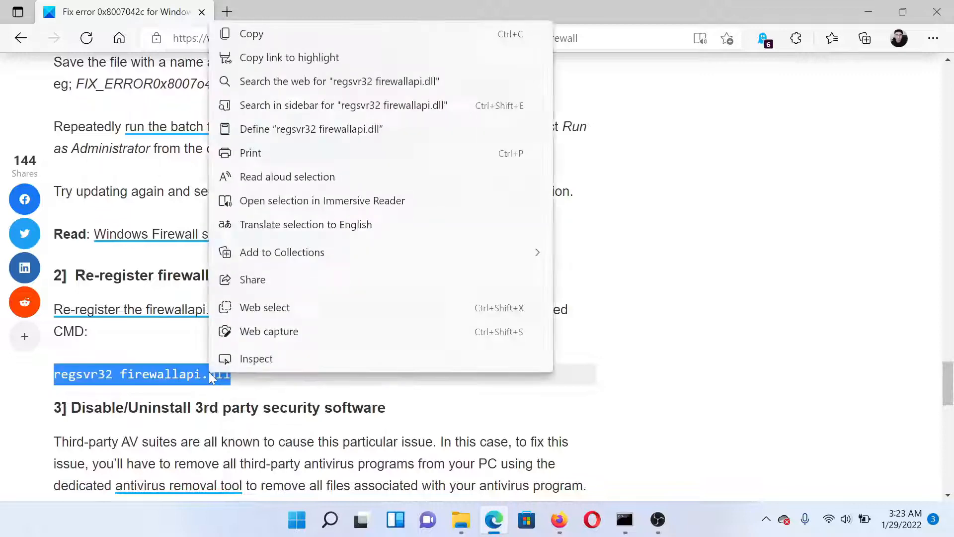
pyautogui.click(229, 329)
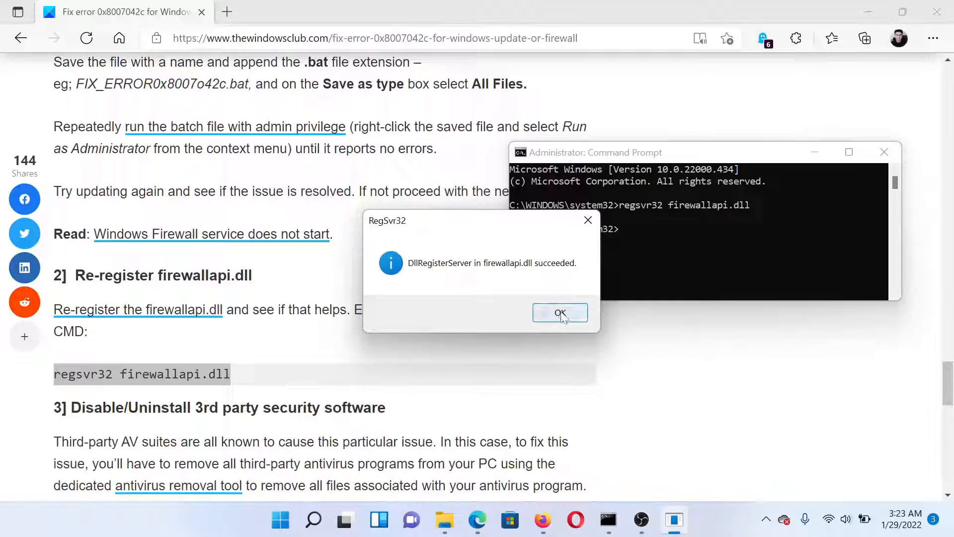
pyautogui.click(560, 312)
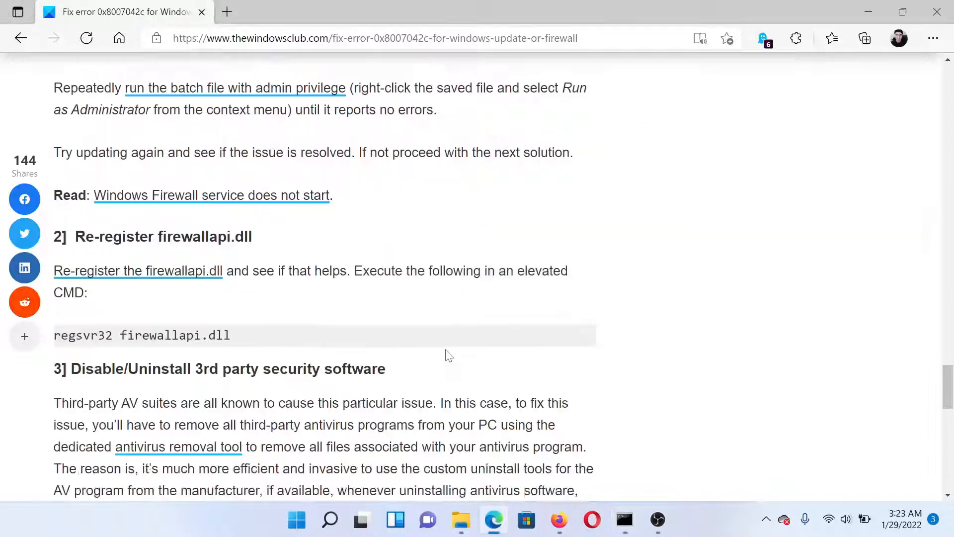
# Step: Scroll past the third-party security section, then back up to the guide's title
pyautogui.scroll(-3)
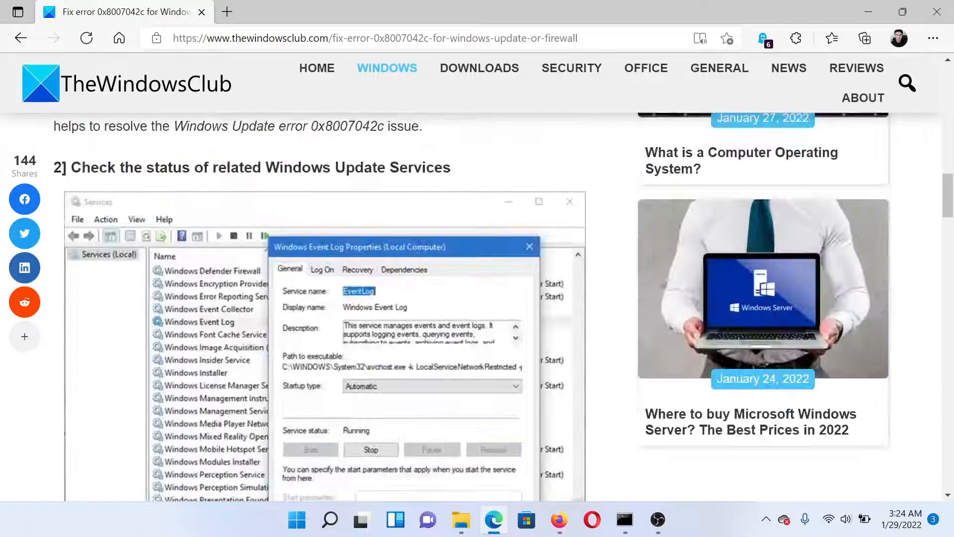
pyautogui.scroll(3)
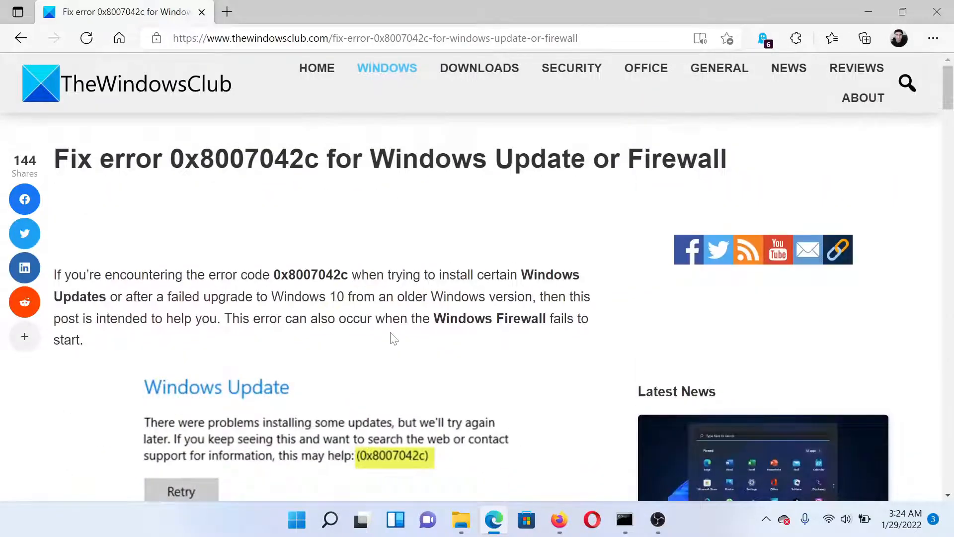